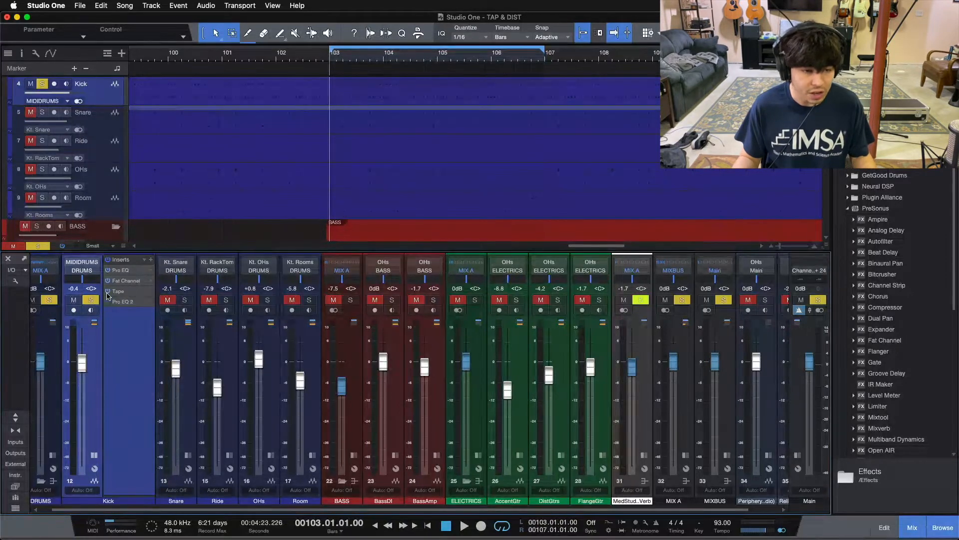
Check the kick's Fat Channel XT and Pro EQ inserts, then close the Kick Inserts window
click(73, 300)
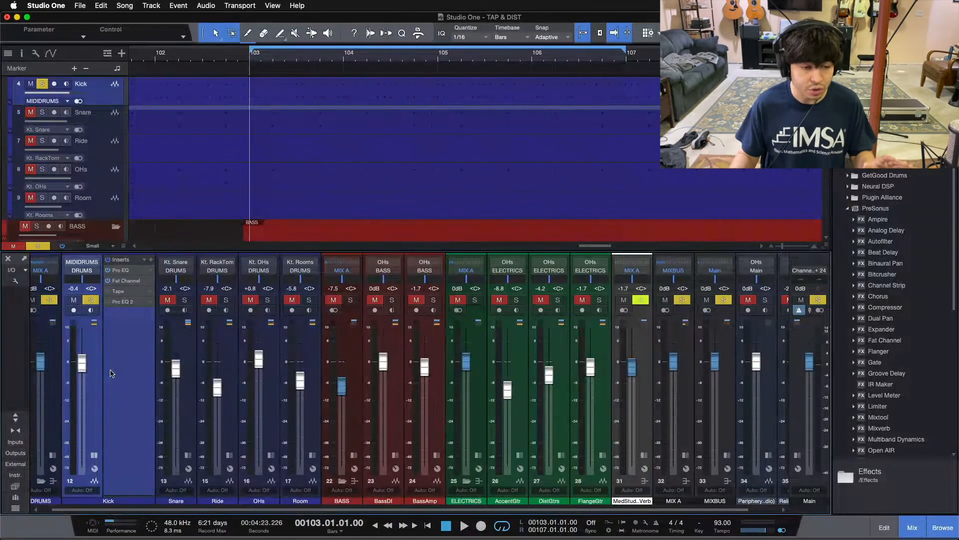
click(463, 526)
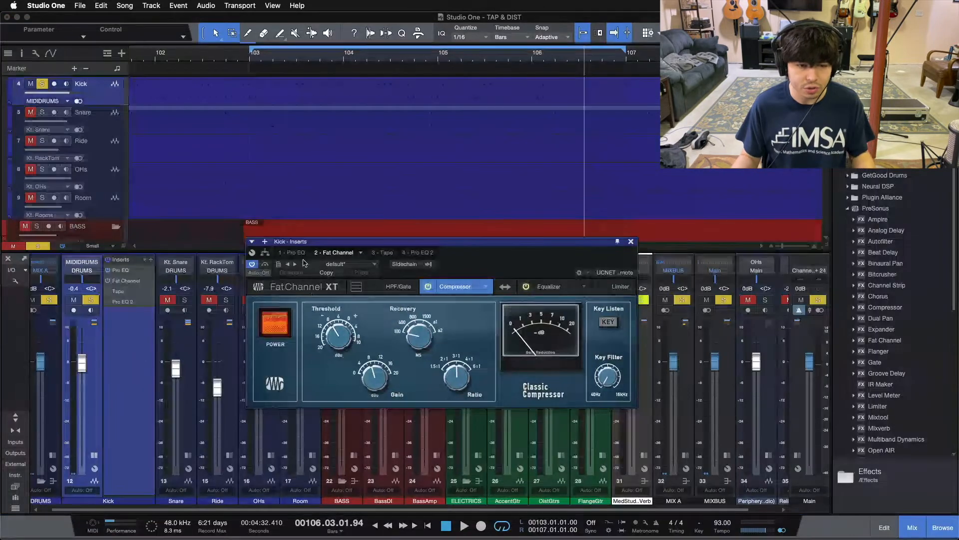
click(293, 252)
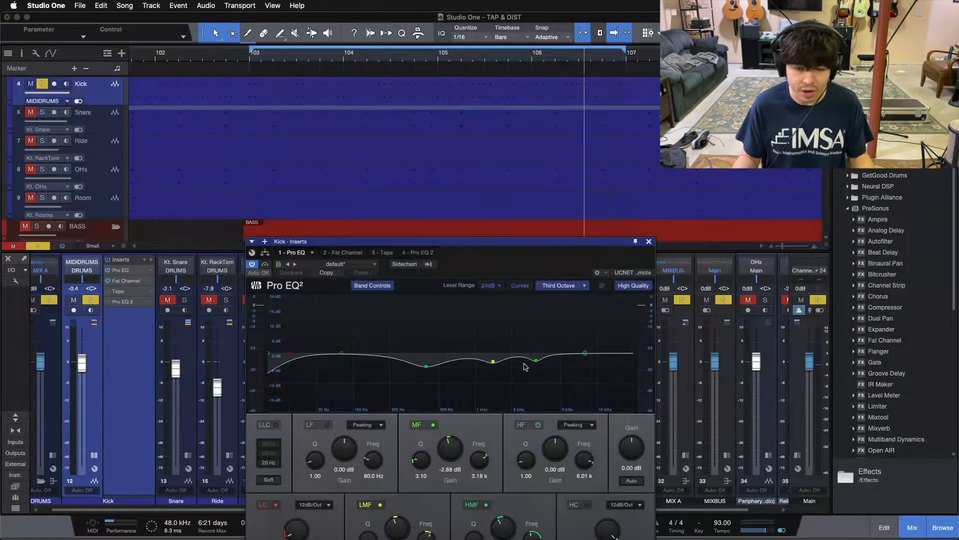
click(648, 241)
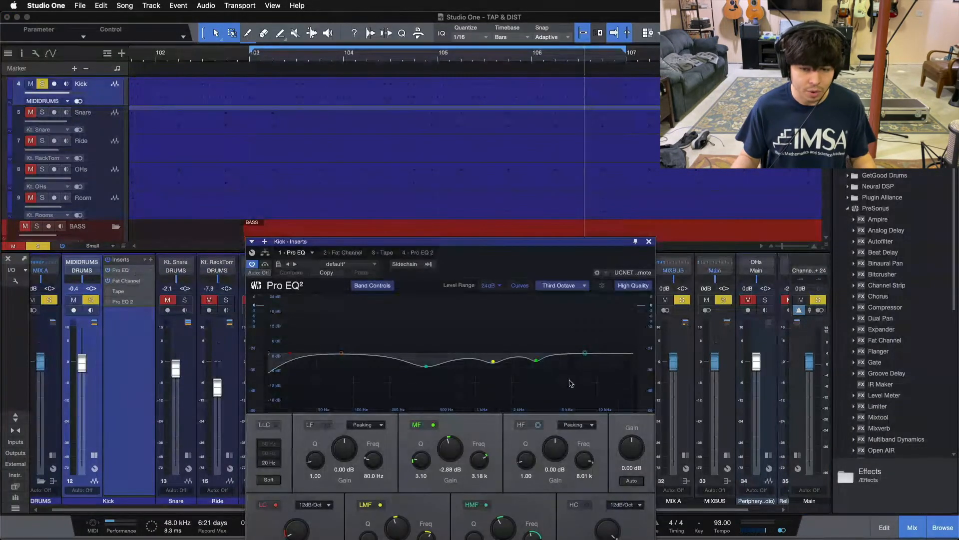
mouse_move(648, 241)
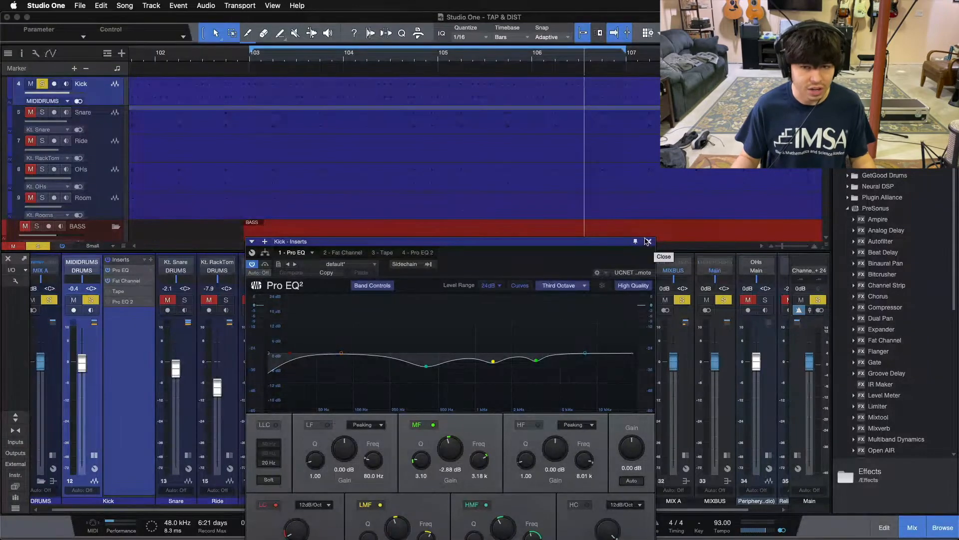
click(648, 241)
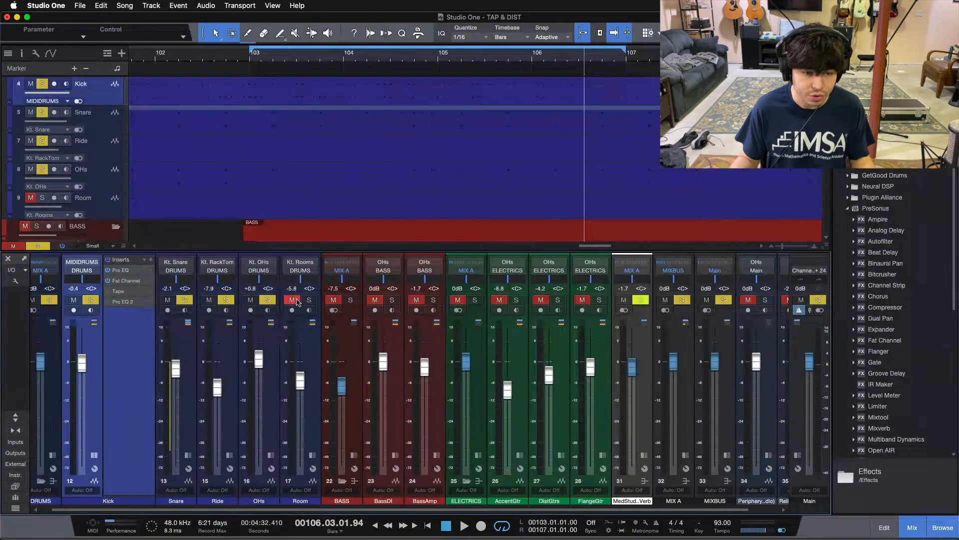
Toggle the solo buttons so the Kick and BASS channels are soloed
click(464, 525)
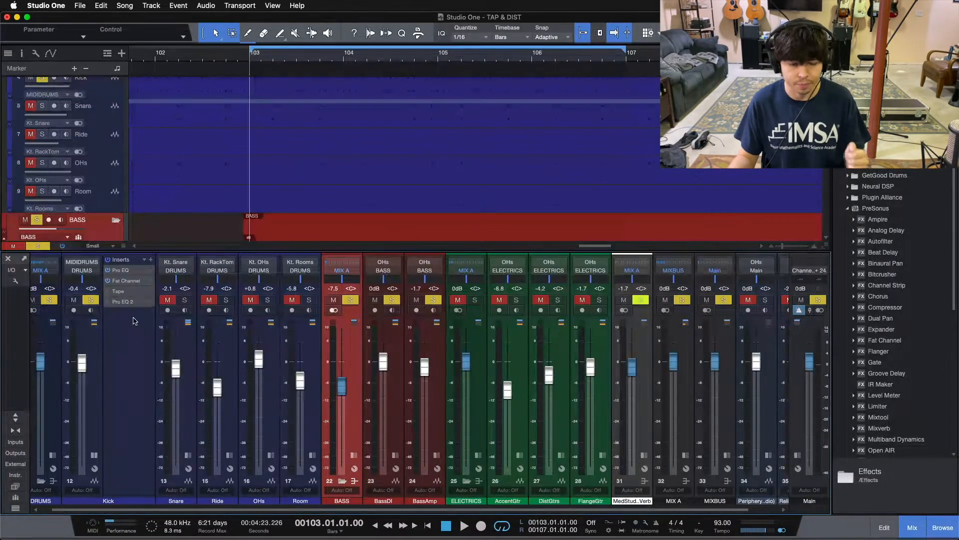
click(464, 525)
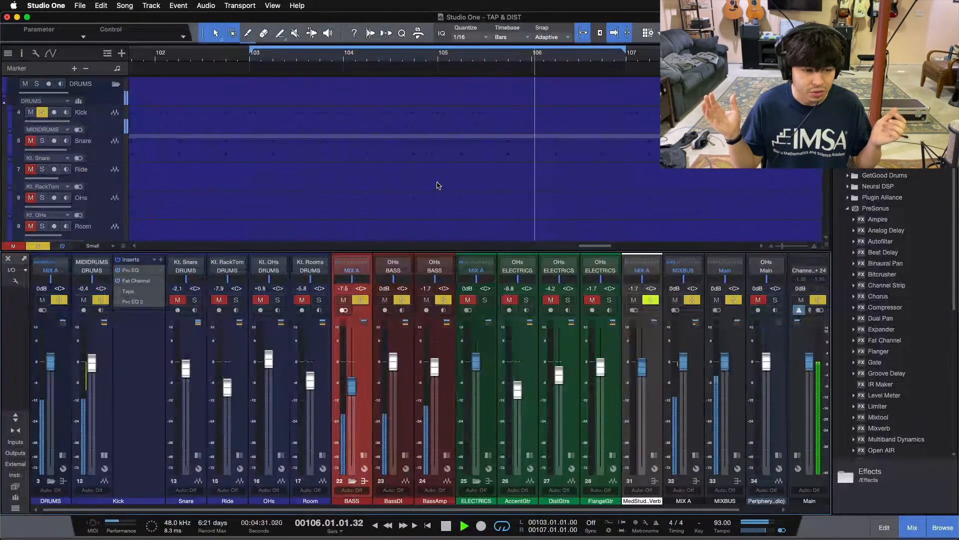
click(464, 525)
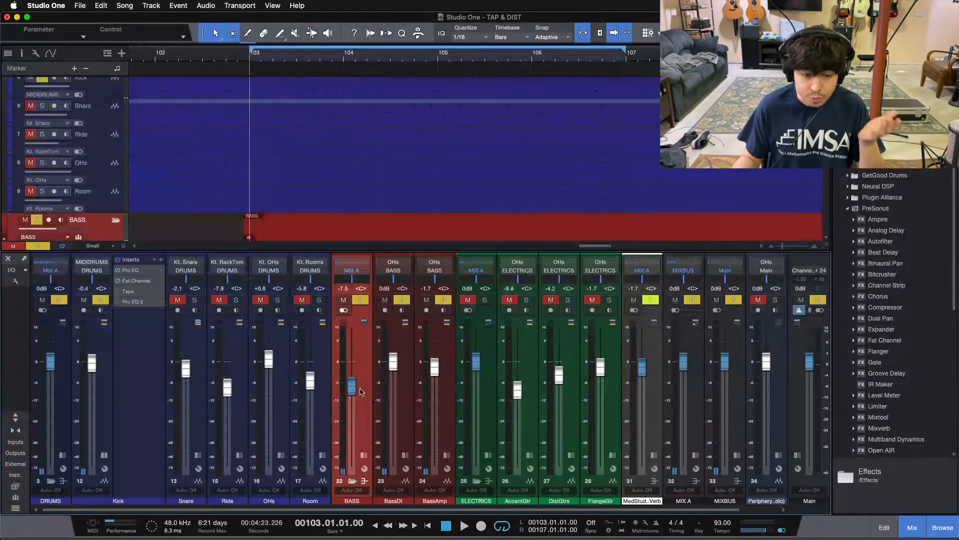
scroll(down, 3)
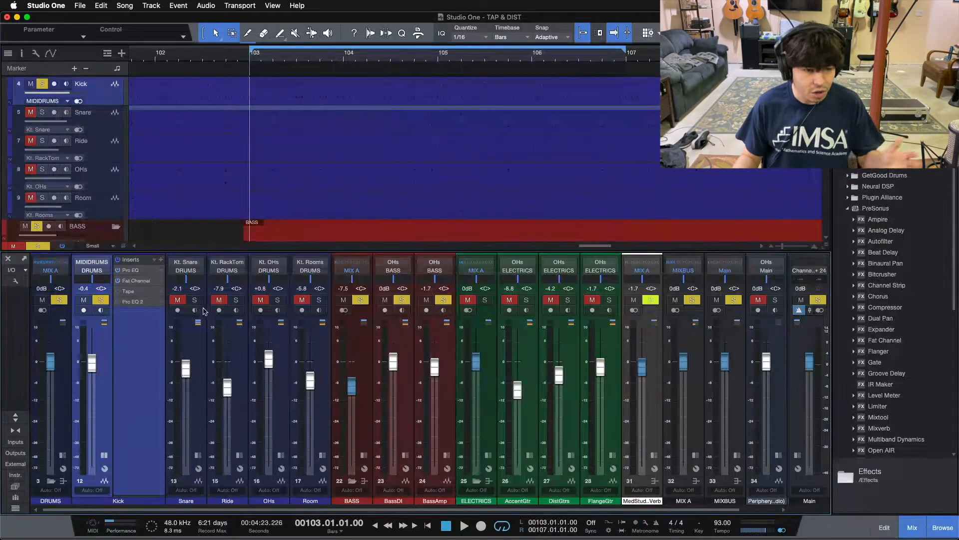
click(300, 300)
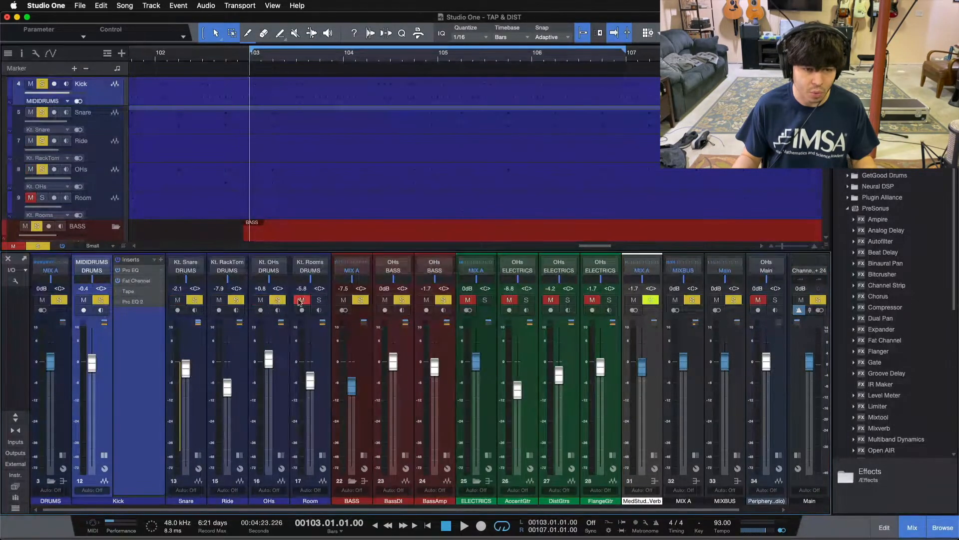
Mute the room mic and take the snare and overheads out of solo
click(464, 525)
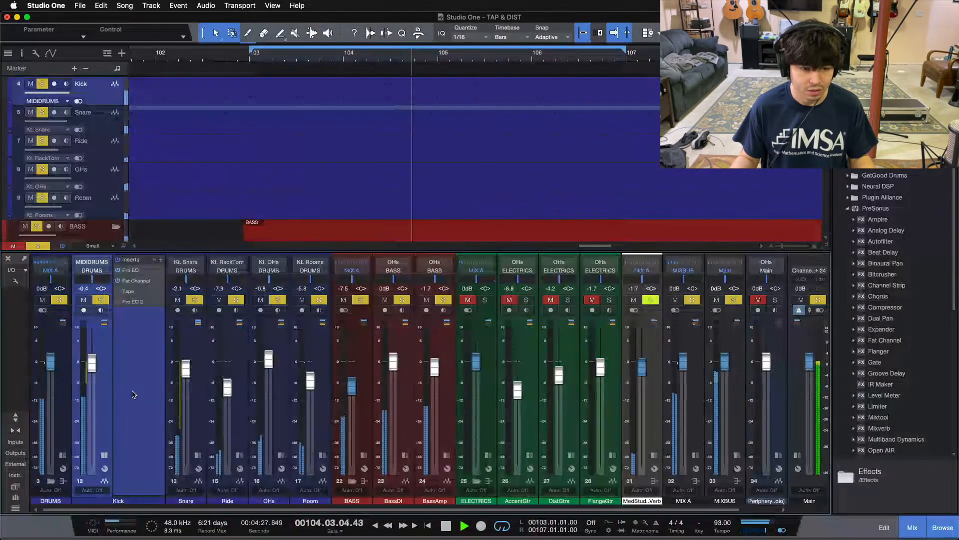
click(446, 525)
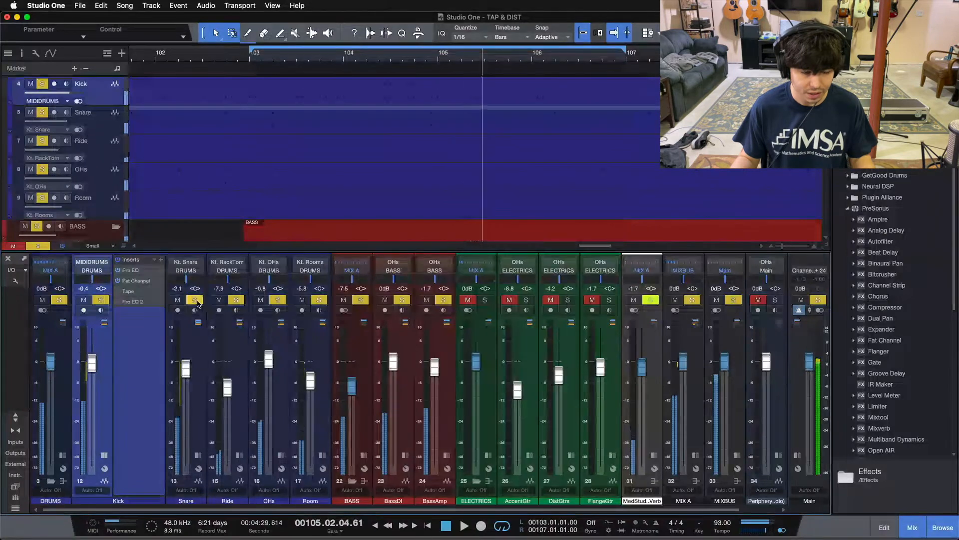
click(277, 300)
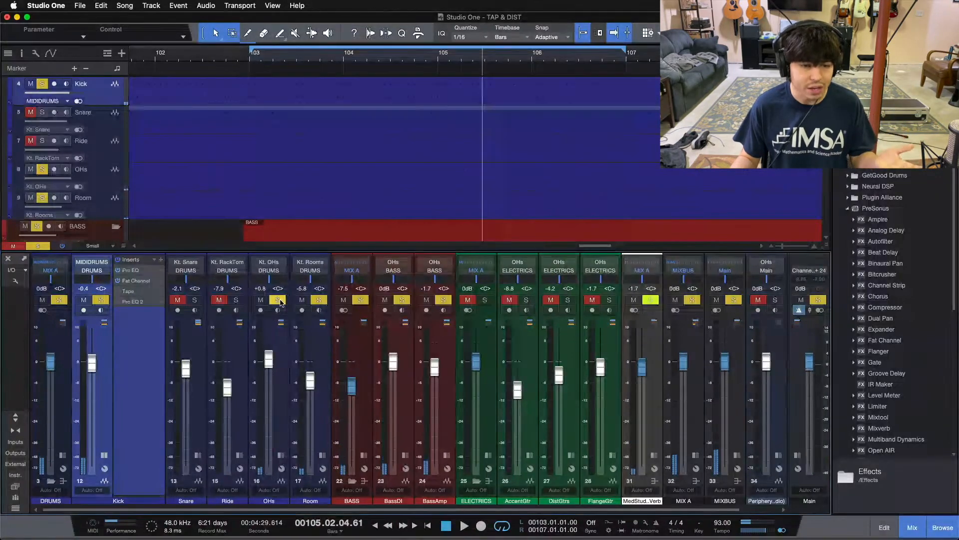
click(278, 300)
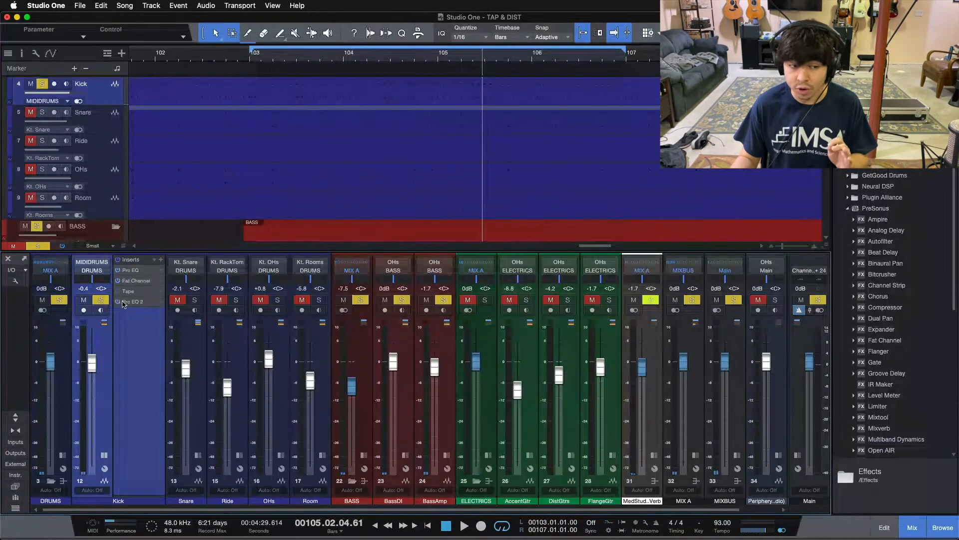
click(133, 300)
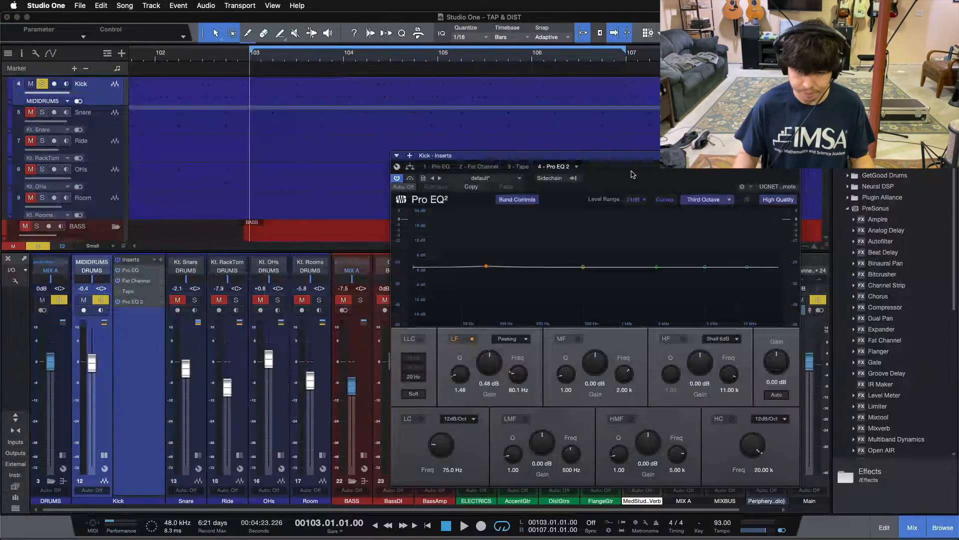
Play the kick against the bass while watching the Pro EQ 2 spectrum
click(464, 525)
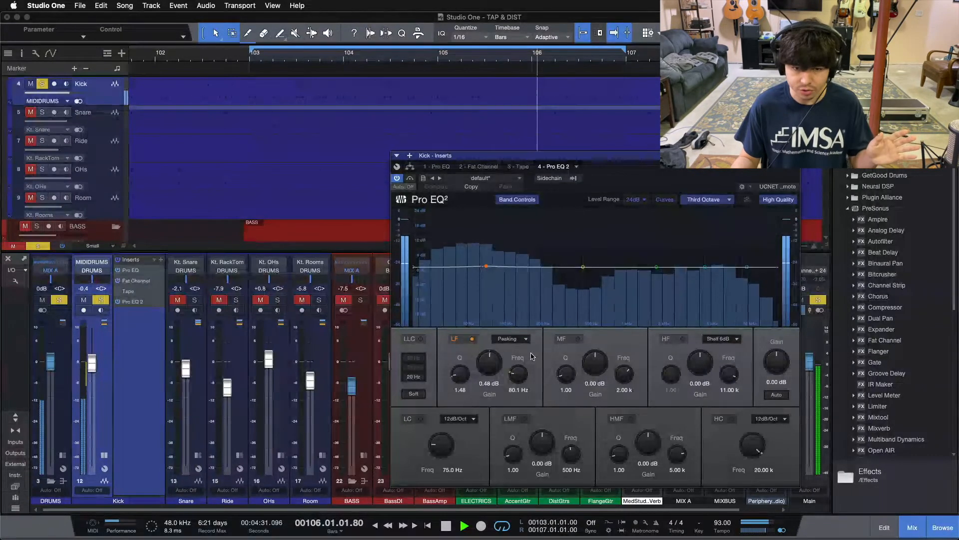
click(464, 526)
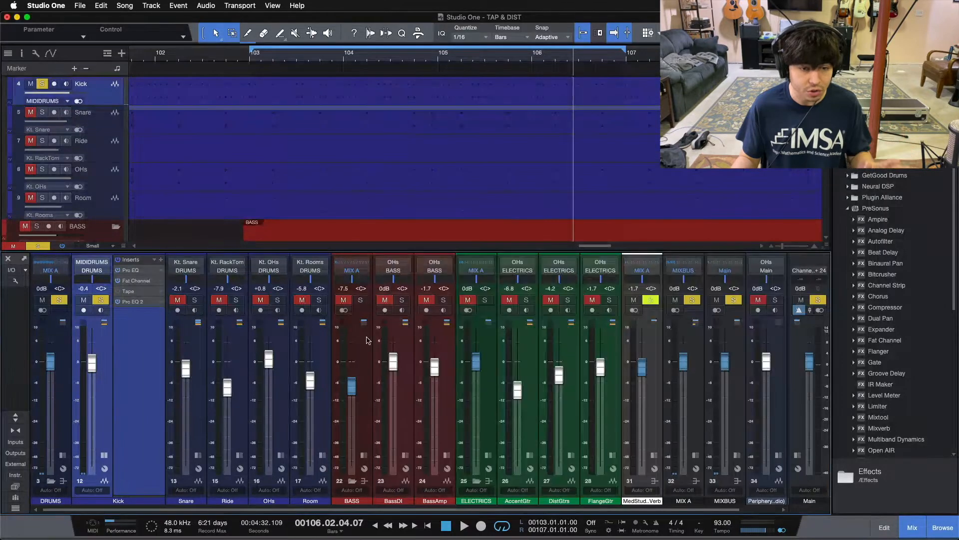
Solo the snare and overheads for context, then reopen the kick's Pro EQ 2
click(277, 300)
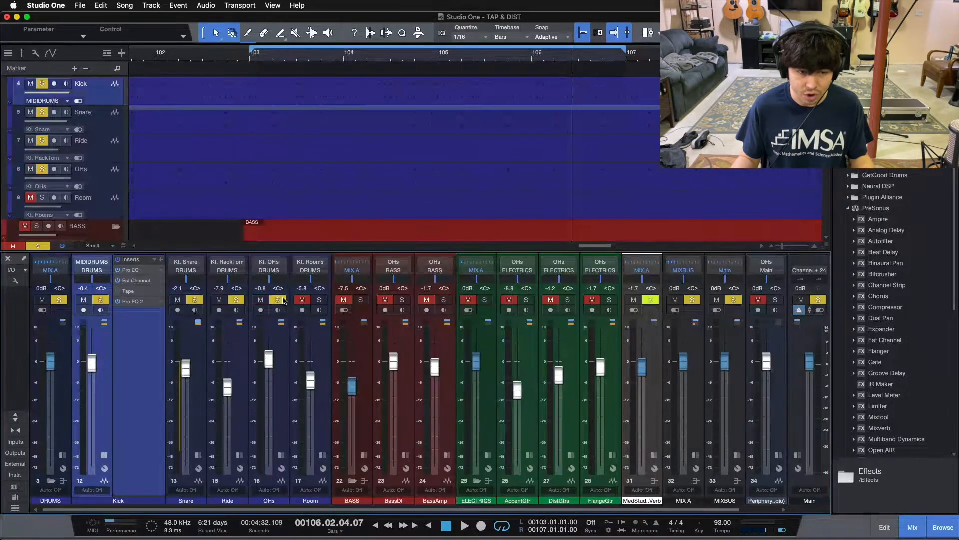
click(464, 525)
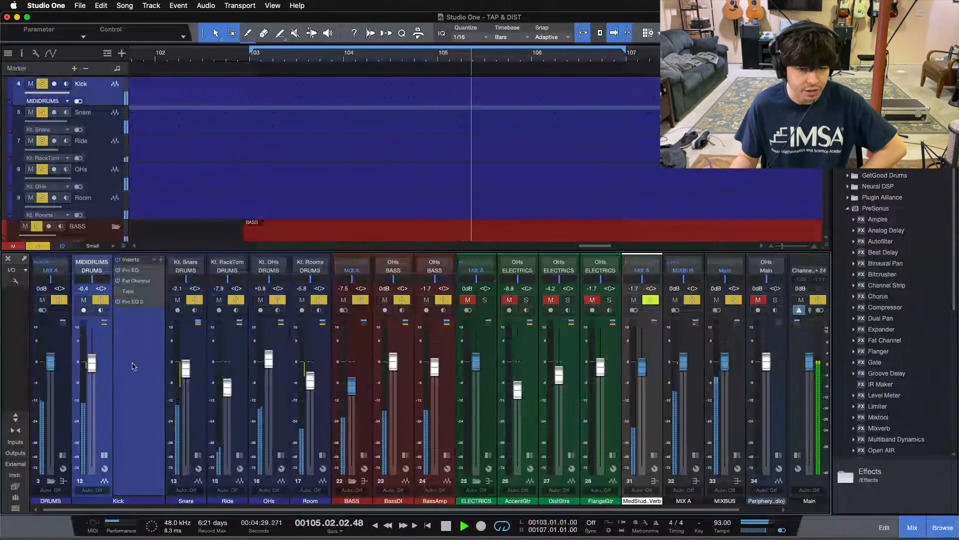
double_click(131, 301)
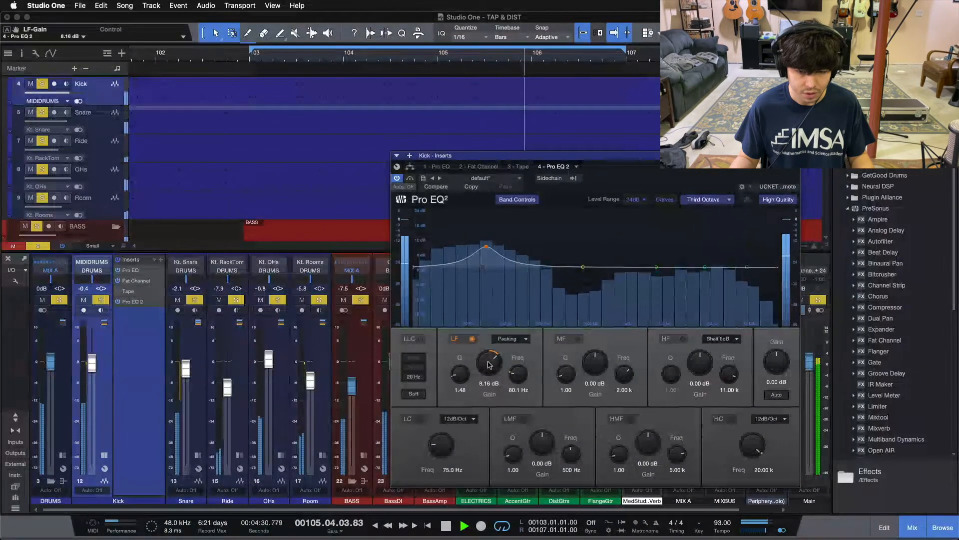
Adjust the kick Pro EQ 2's LF gain boost around 80 Hz
click(446, 525)
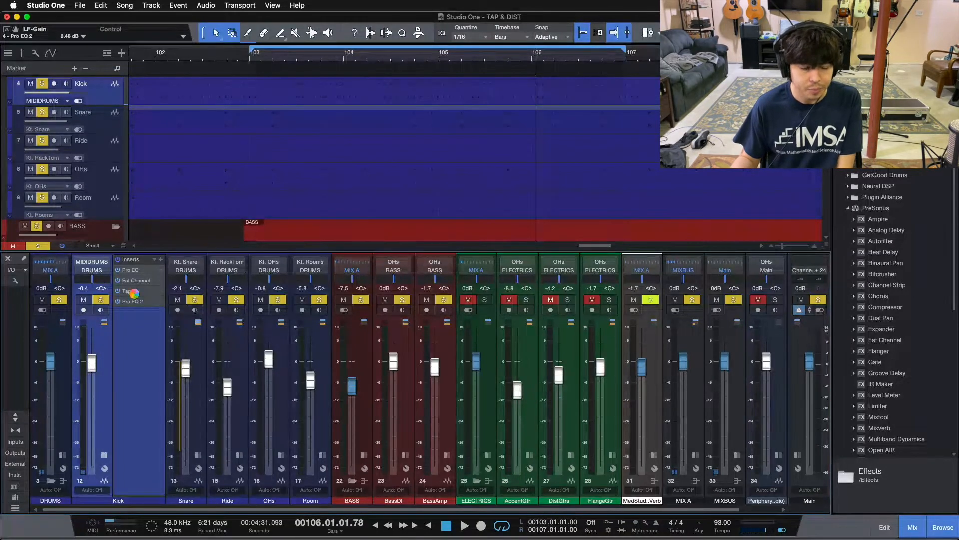
click(126, 291)
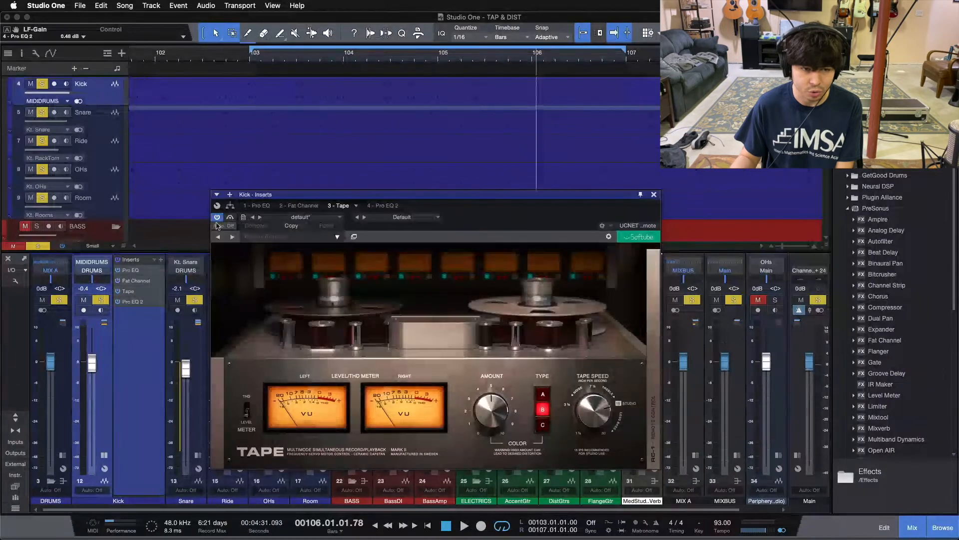
click(217, 218)
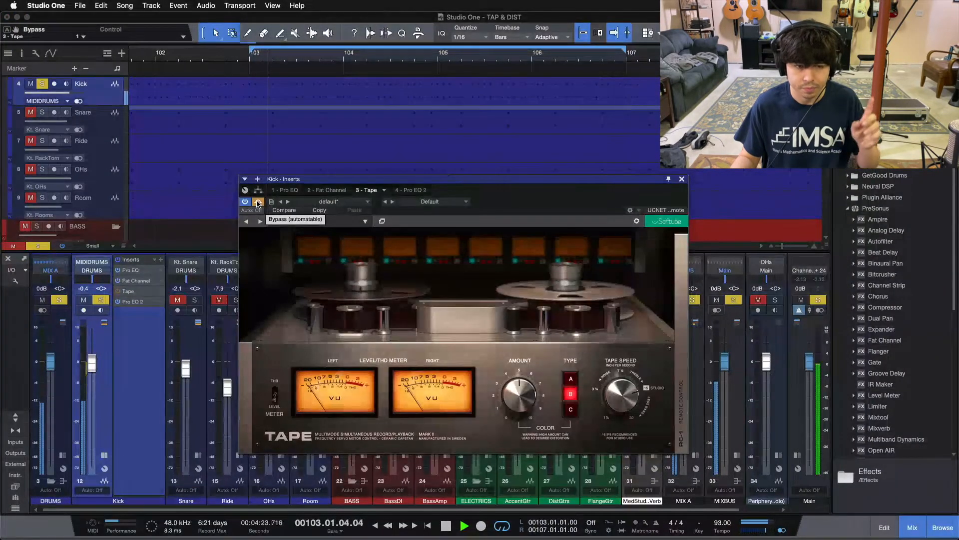
click(245, 202)
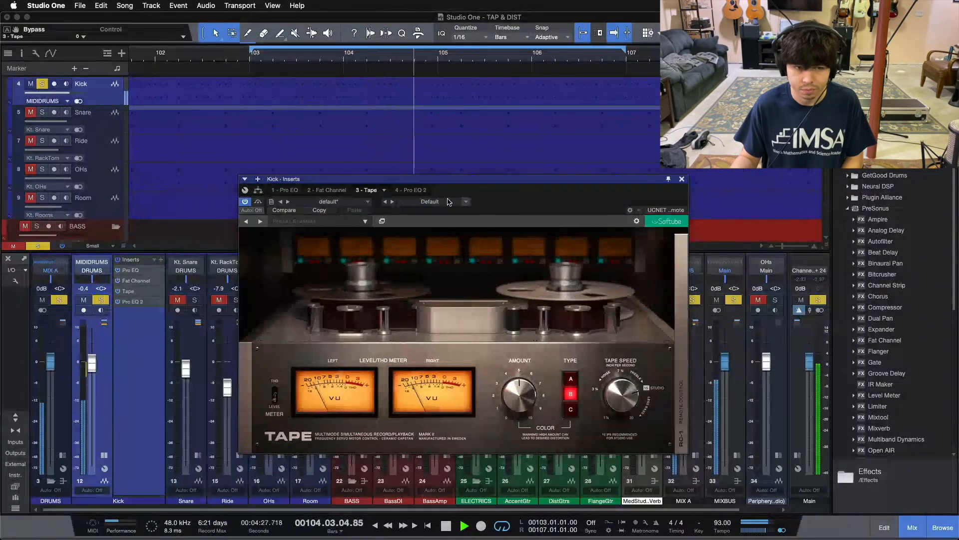
mouse_move(246, 202)
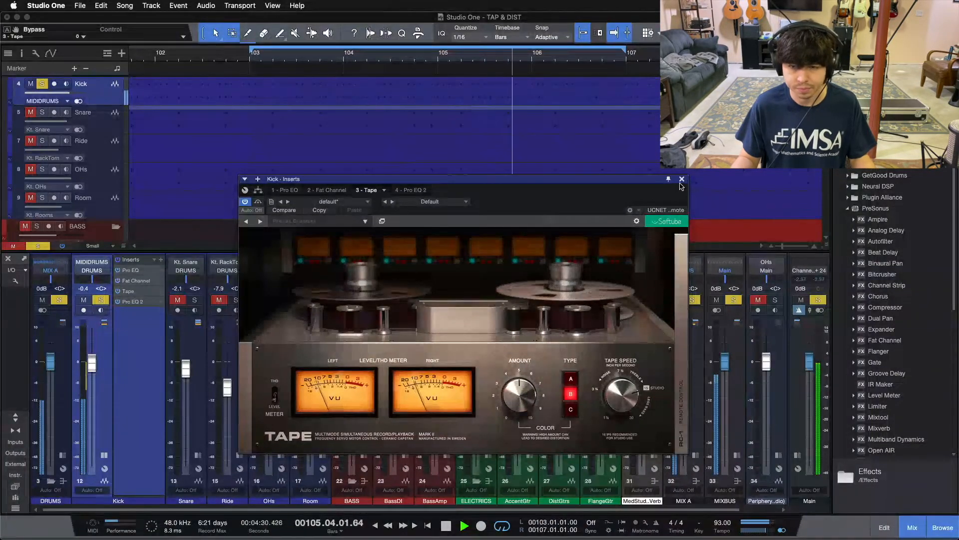
click(681, 179)
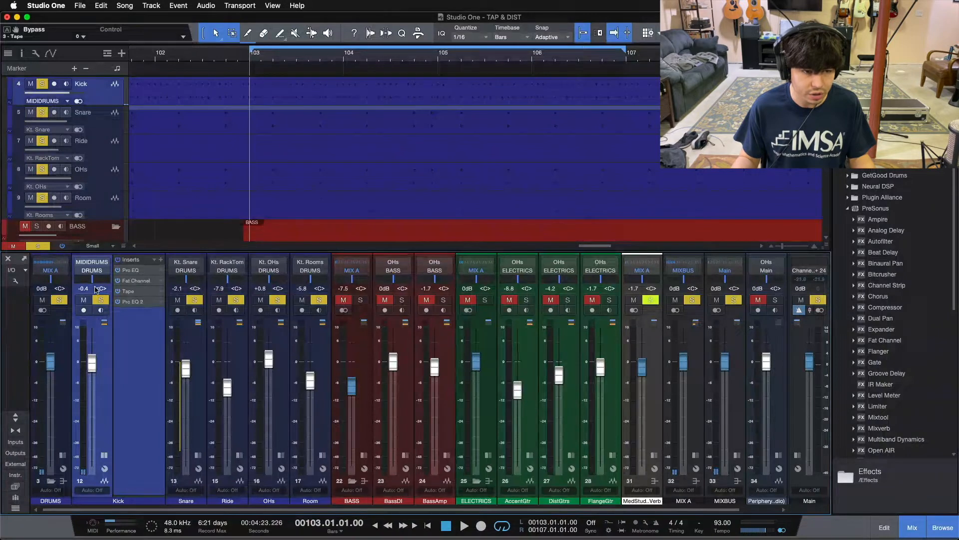
click(128, 291)
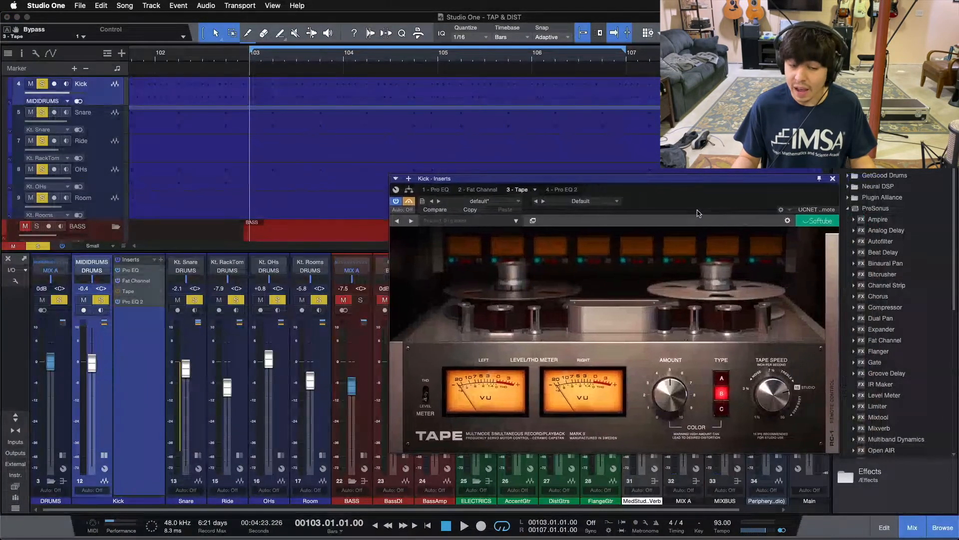
click(465, 526)
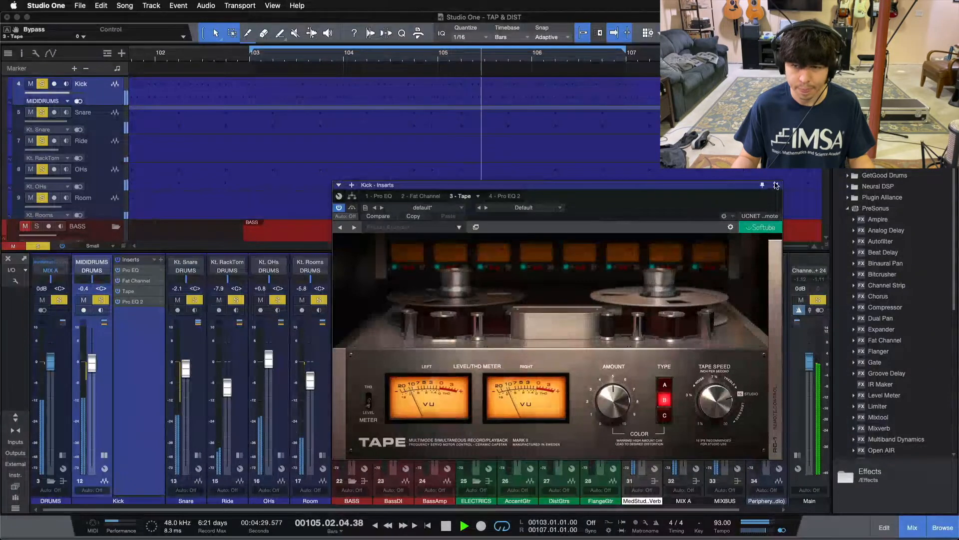
click(776, 185)
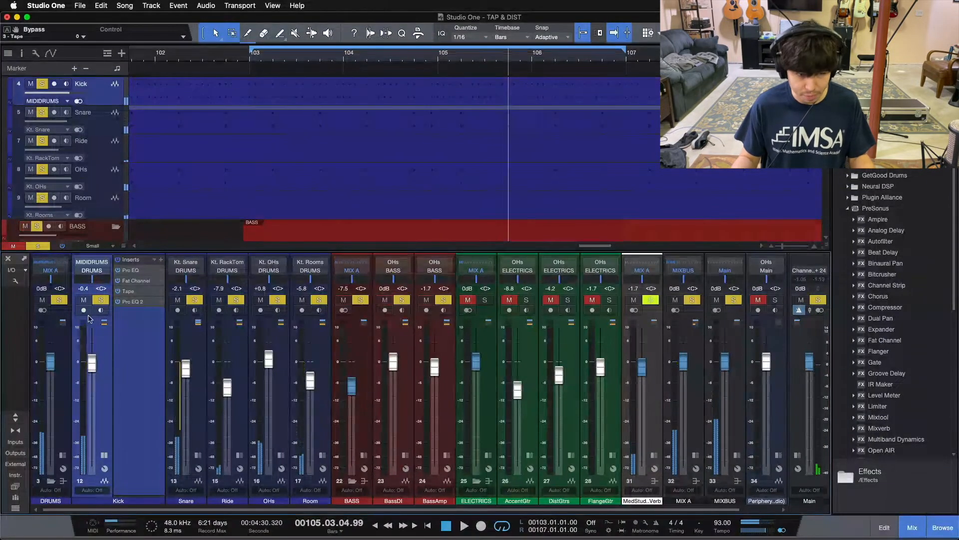
click(128, 291)
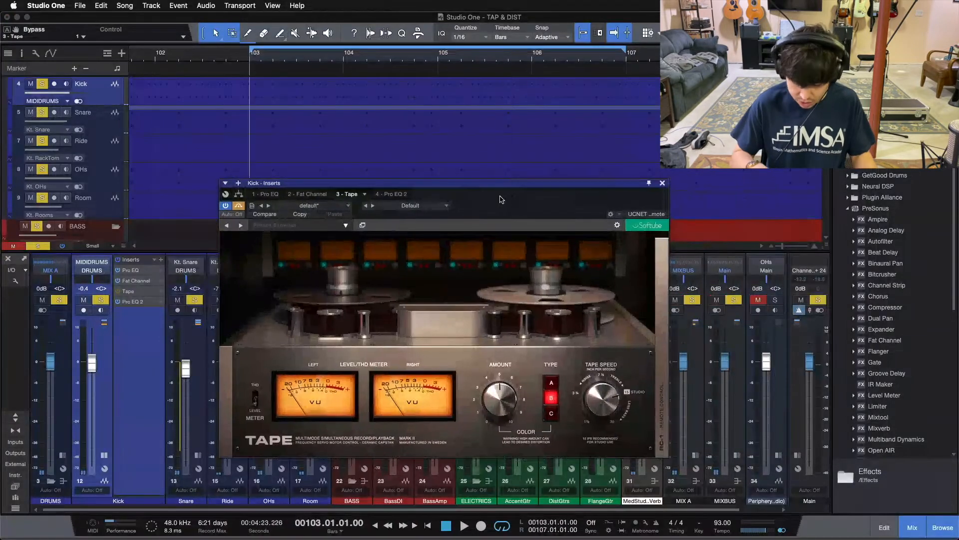
click(464, 525)
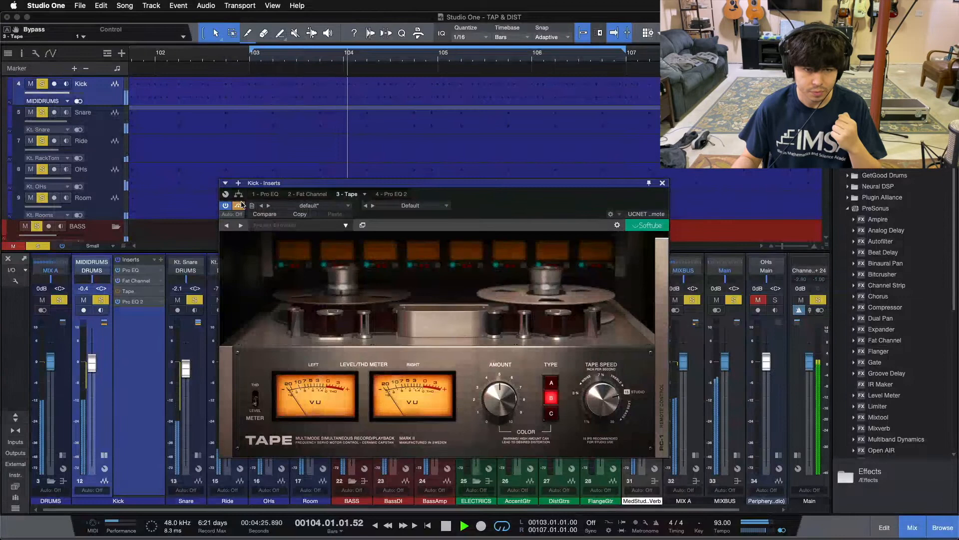
mouse_move(239, 204)
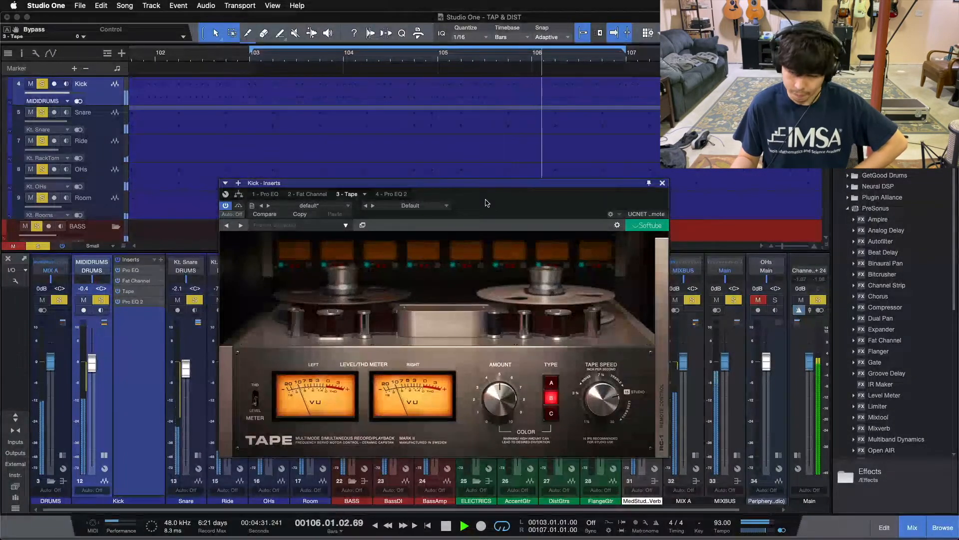
click(446, 526)
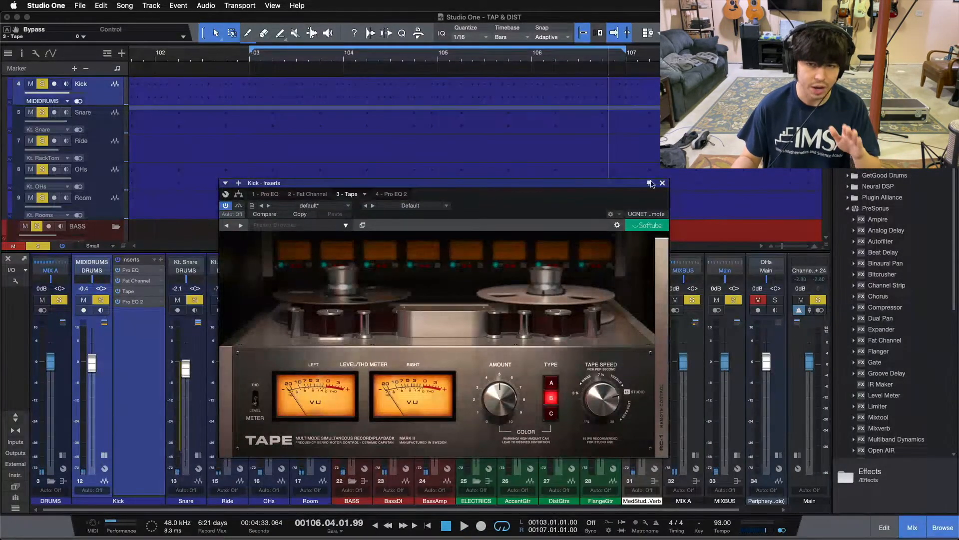
click(662, 183)
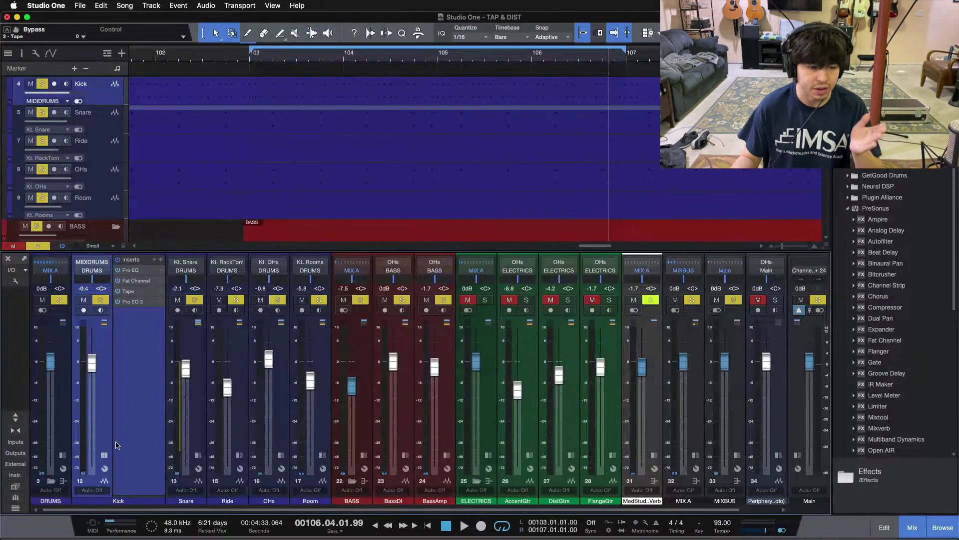